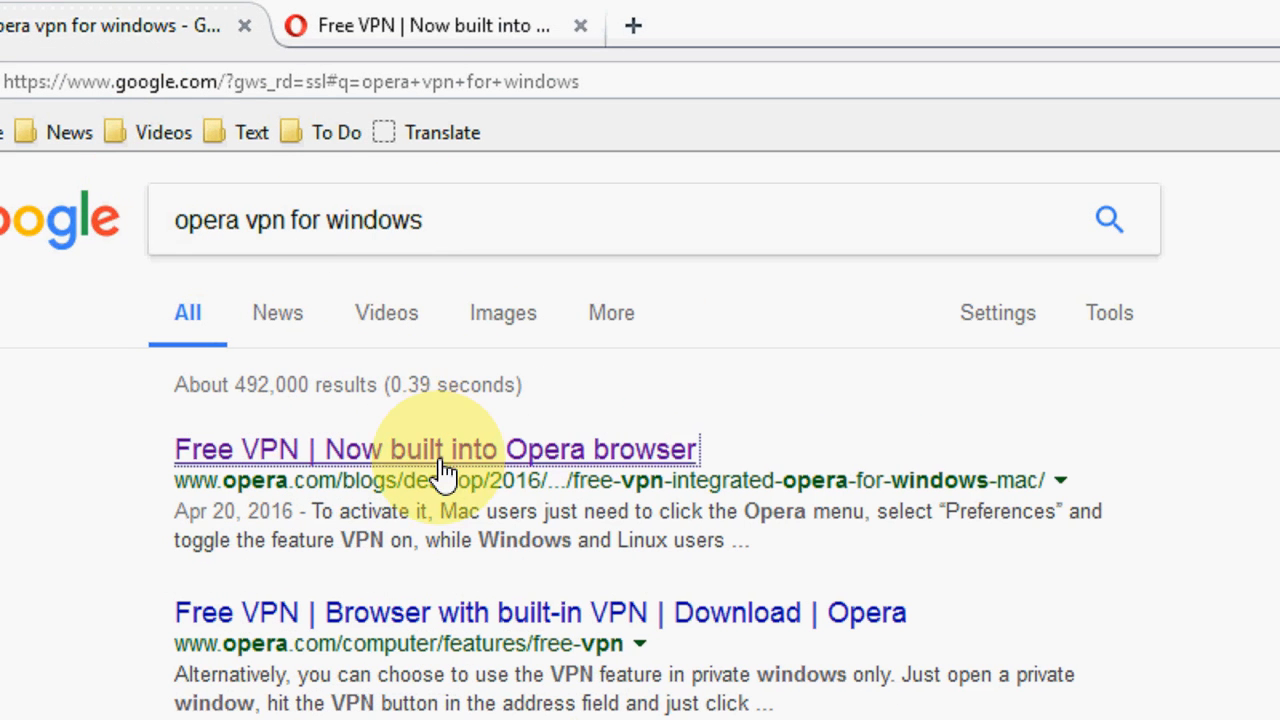
Read Opera's 'Free VPN | Now built into Opera browser' blog post from the search results.
{"action": "left_click", "coordinate": [437, 448]}
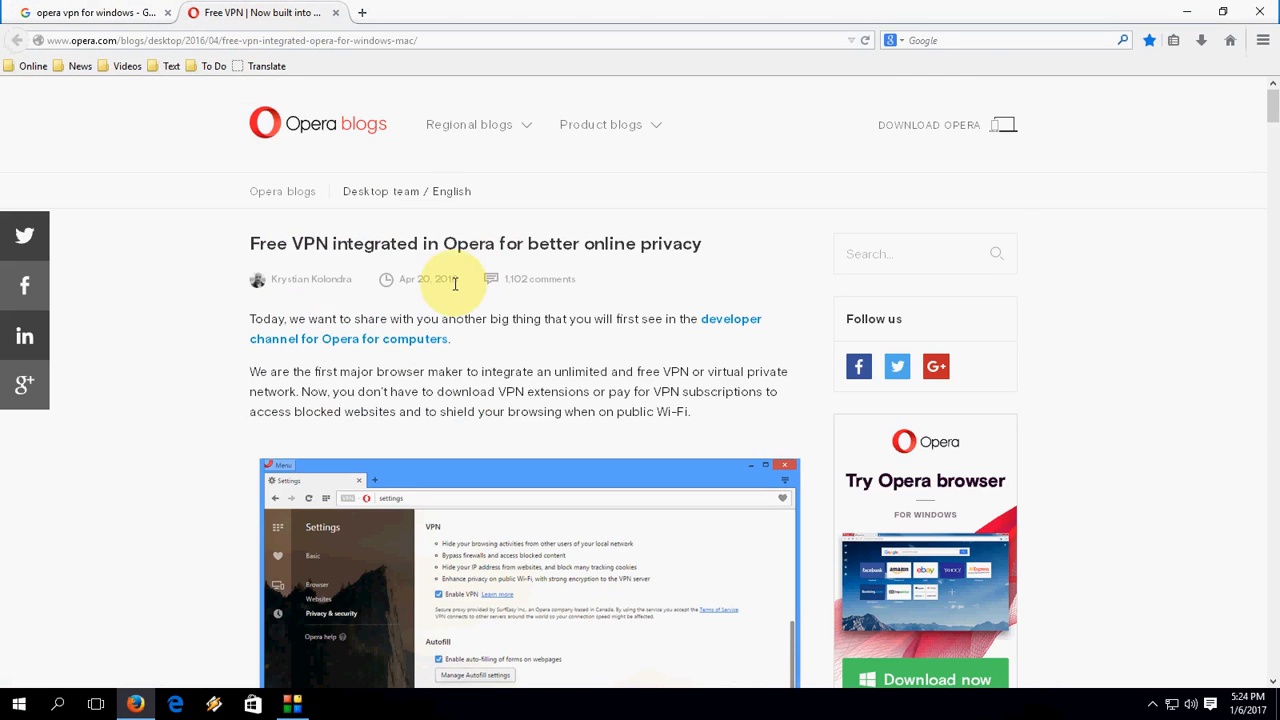
{"action": "scroll", "scroll_direction": "down", "scroll_amount": 3}
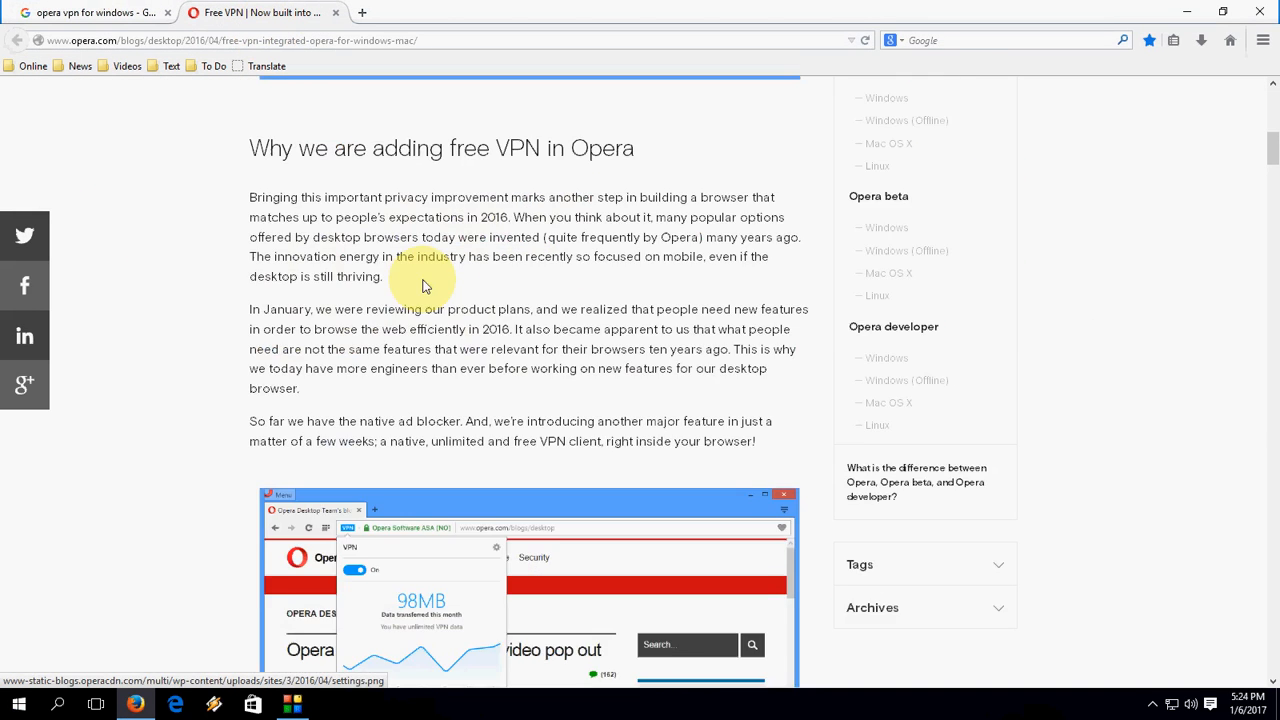
{"action": "scroll", "scroll_direction": "down", "scroll_amount": 3}
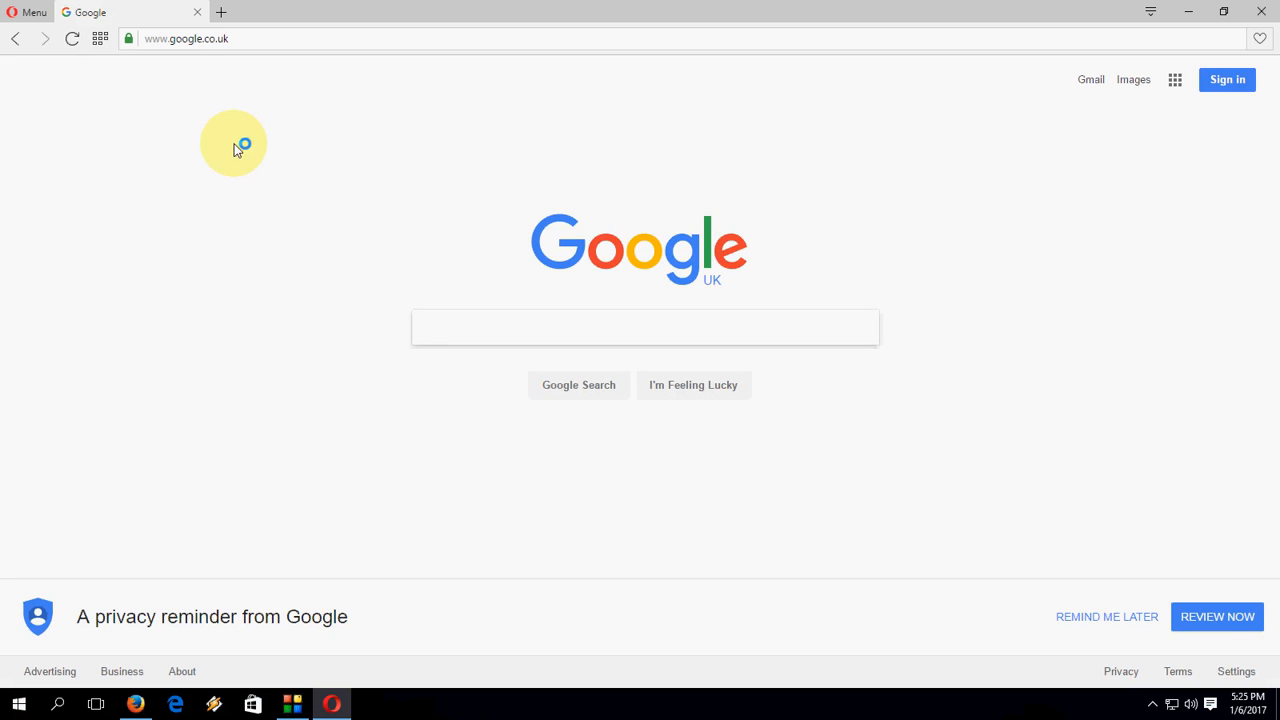
Tick Enable VPN in Settings under Privacy & security.
{"action": "left_click", "coordinate": [30, 11]}
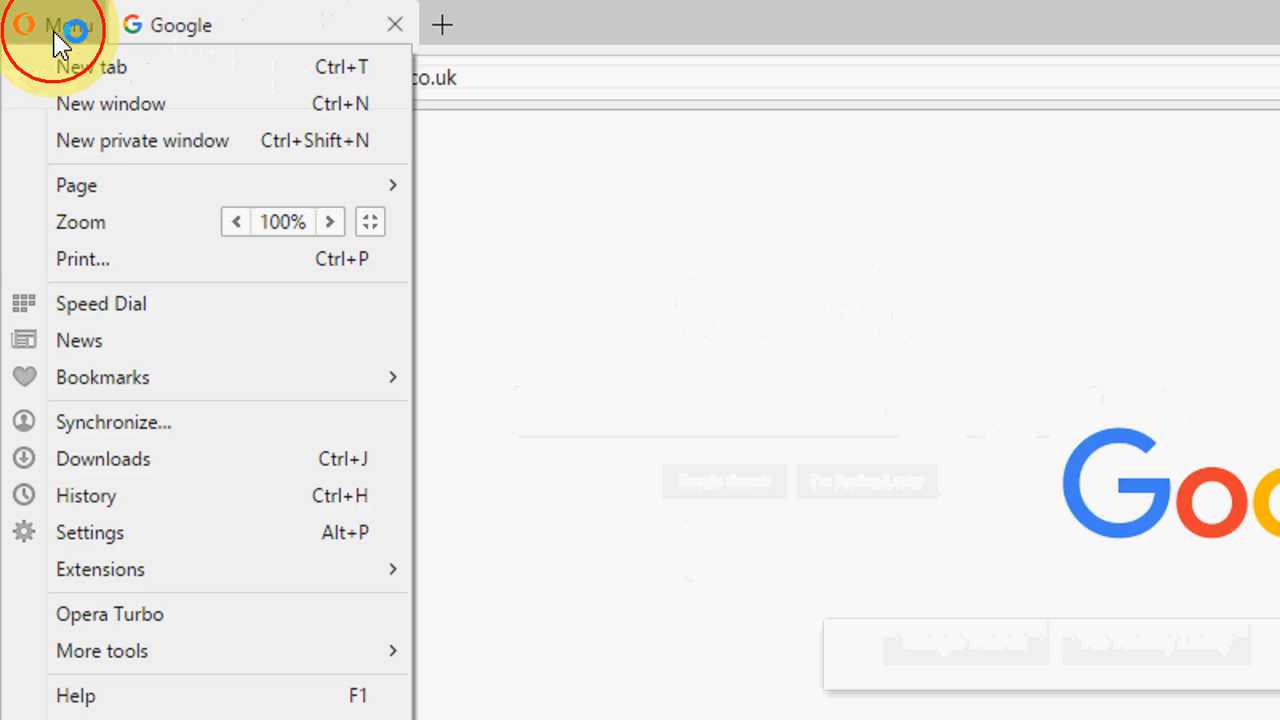
{"action": "mouse_move", "coordinate": [275, 519]}
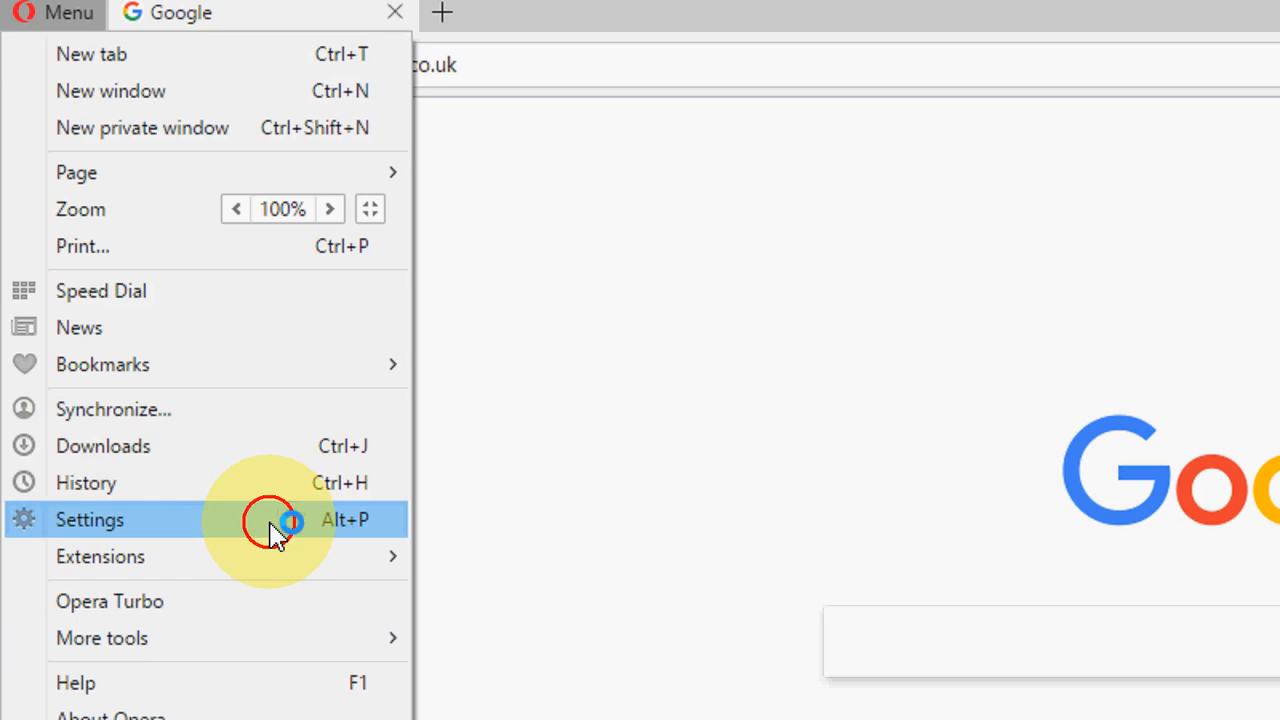
{"action": "left_click", "coordinate": [89, 519]}
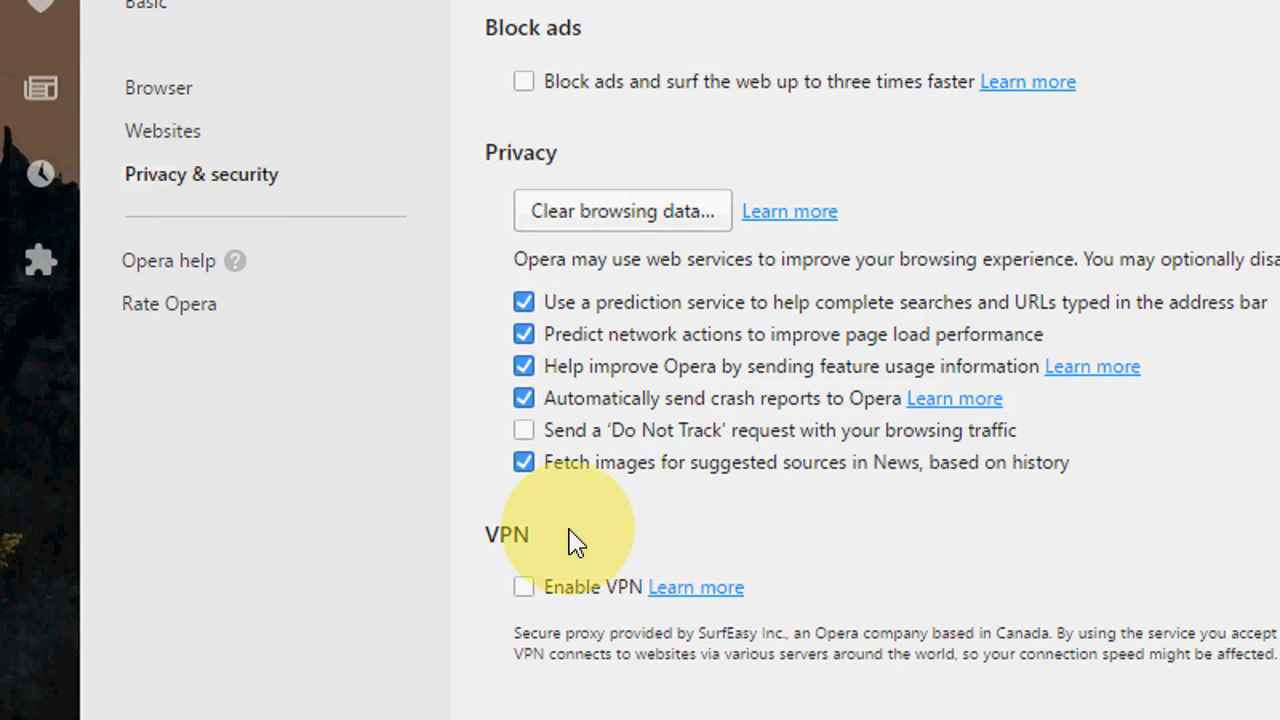
{"action": "scroll", "scroll_direction": "down", "scroll_amount": 3}
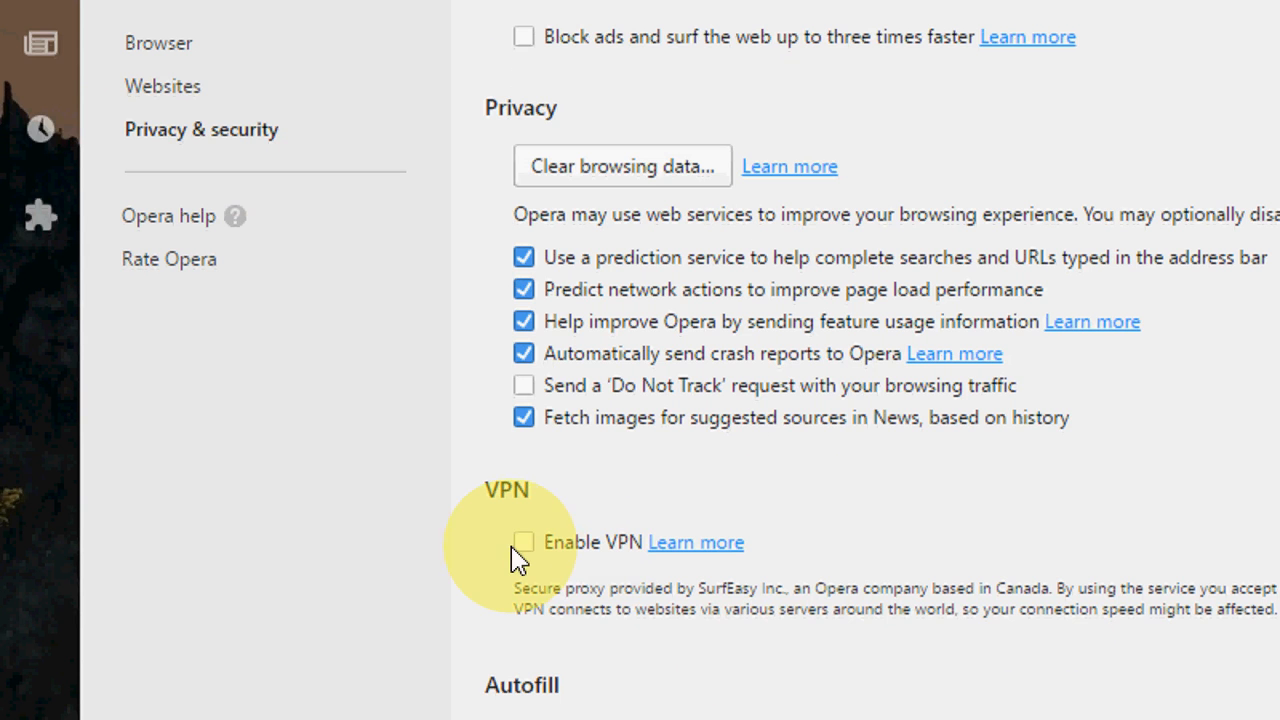
{"action": "left_click", "coordinate": [524, 542]}
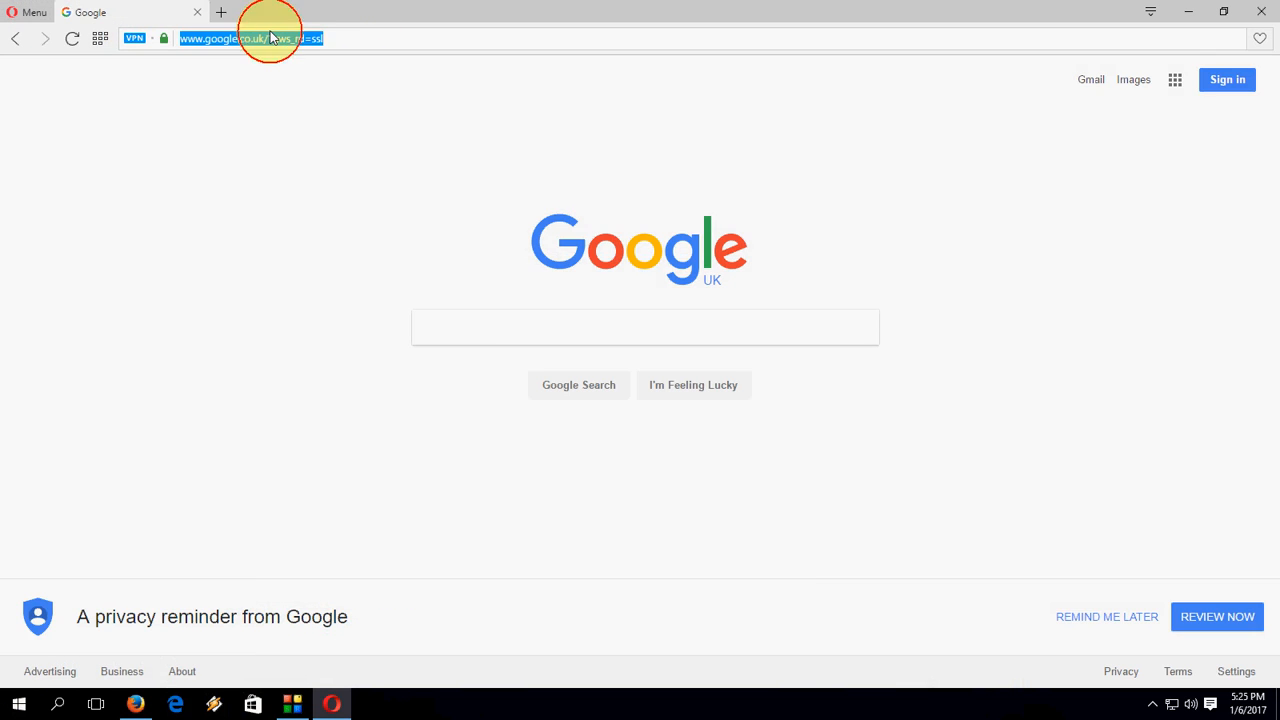
Load google.com over the VPN as google.de and check the padlock shows a secure connection.
{"action": "type", "text": "google.com"}
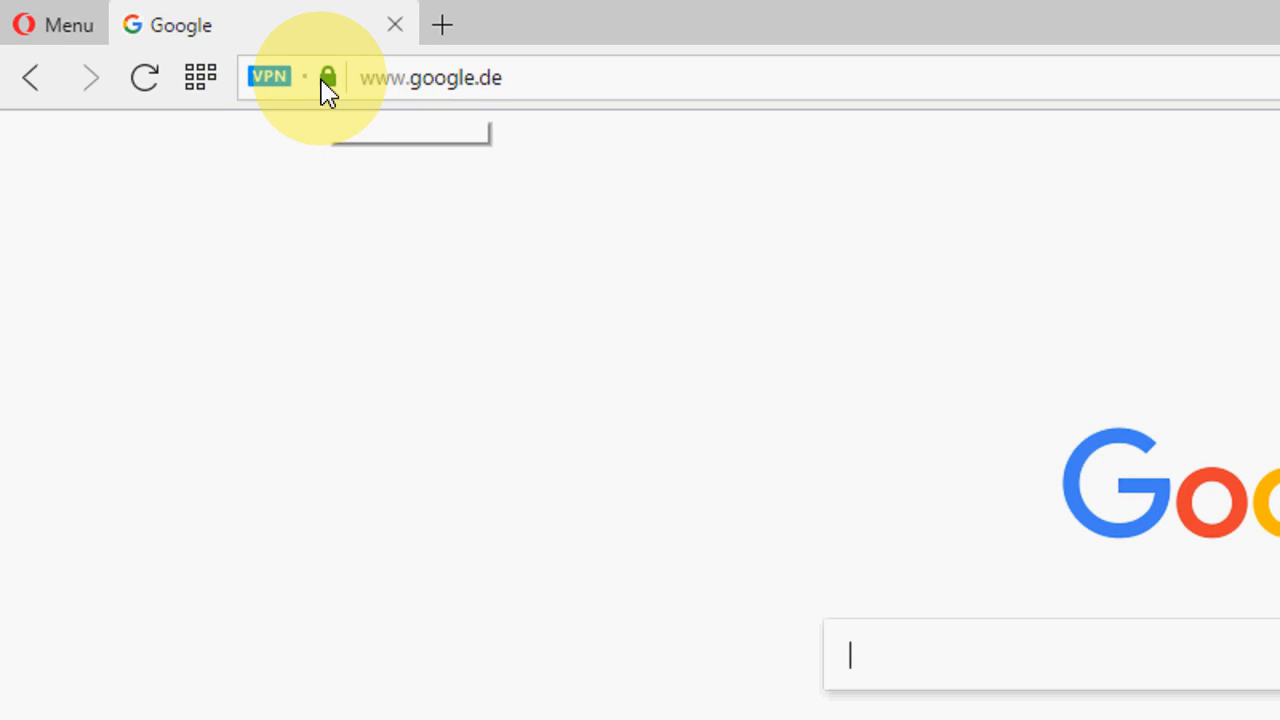
{"action": "left_click", "coordinate": [327, 77]}
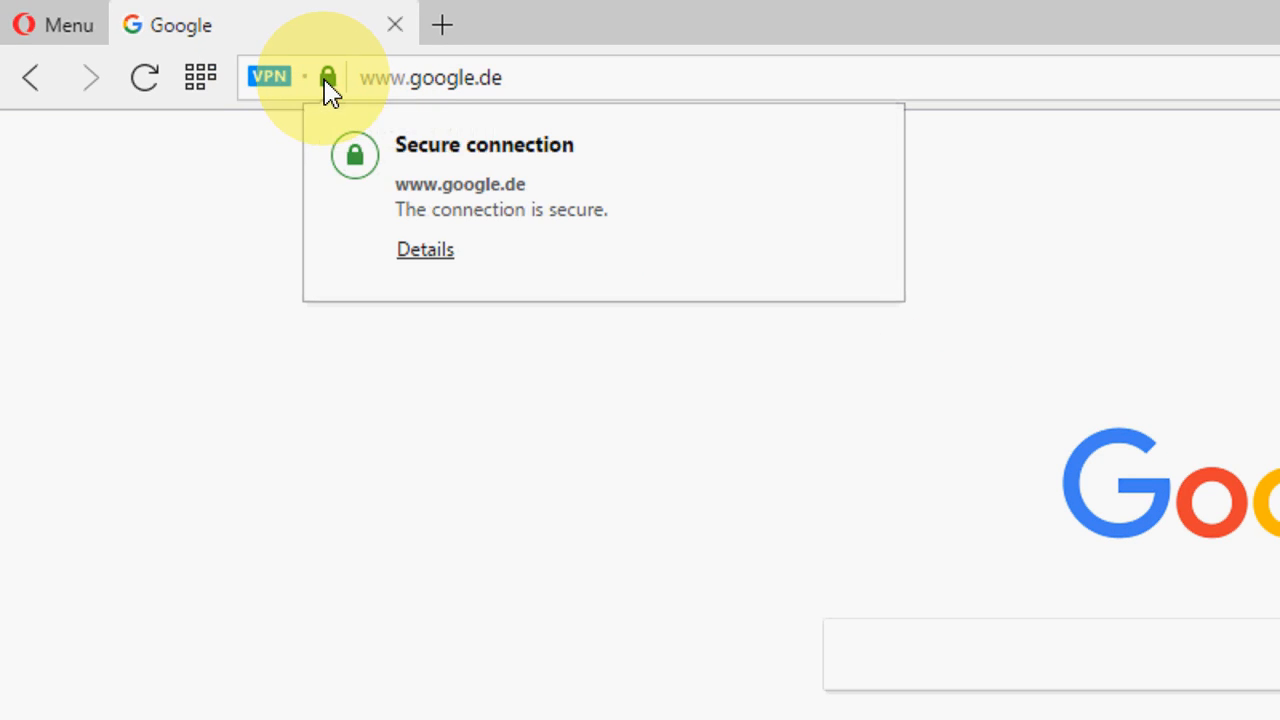
{"action": "mouse_move", "coordinate": [515, 250]}
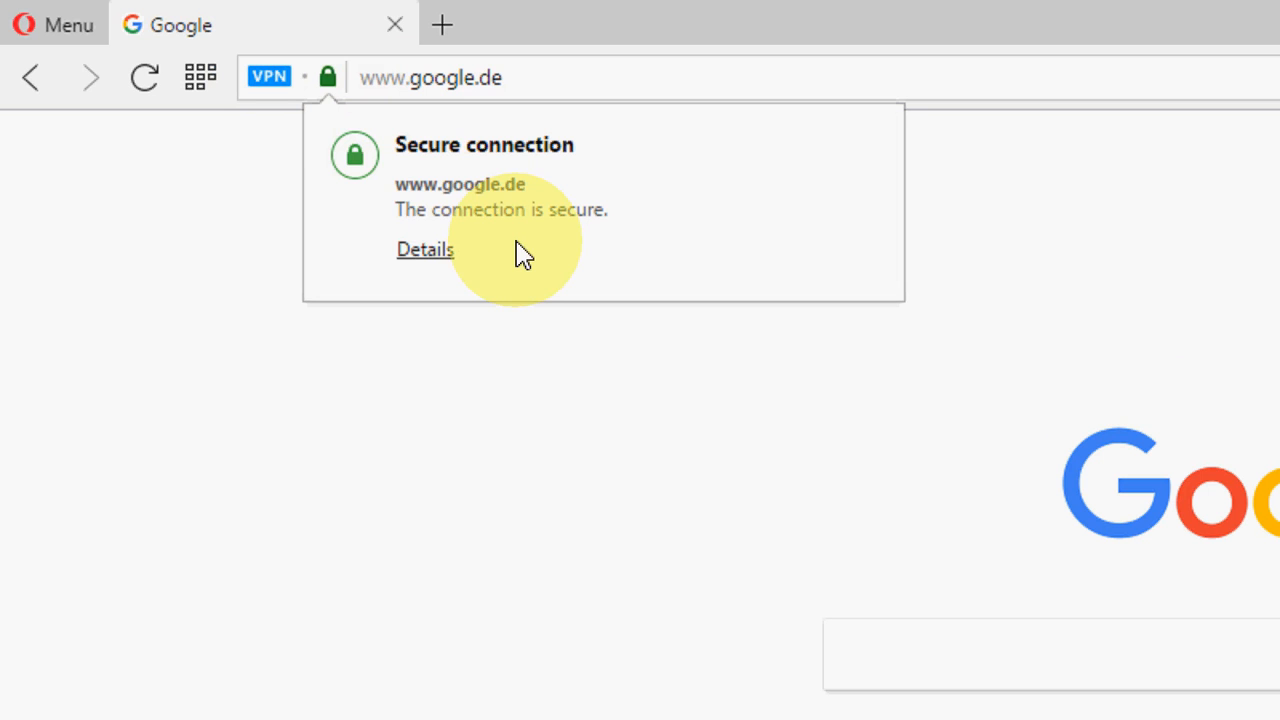
{"action": "mouse_move", "coordinate": [424, 260]}
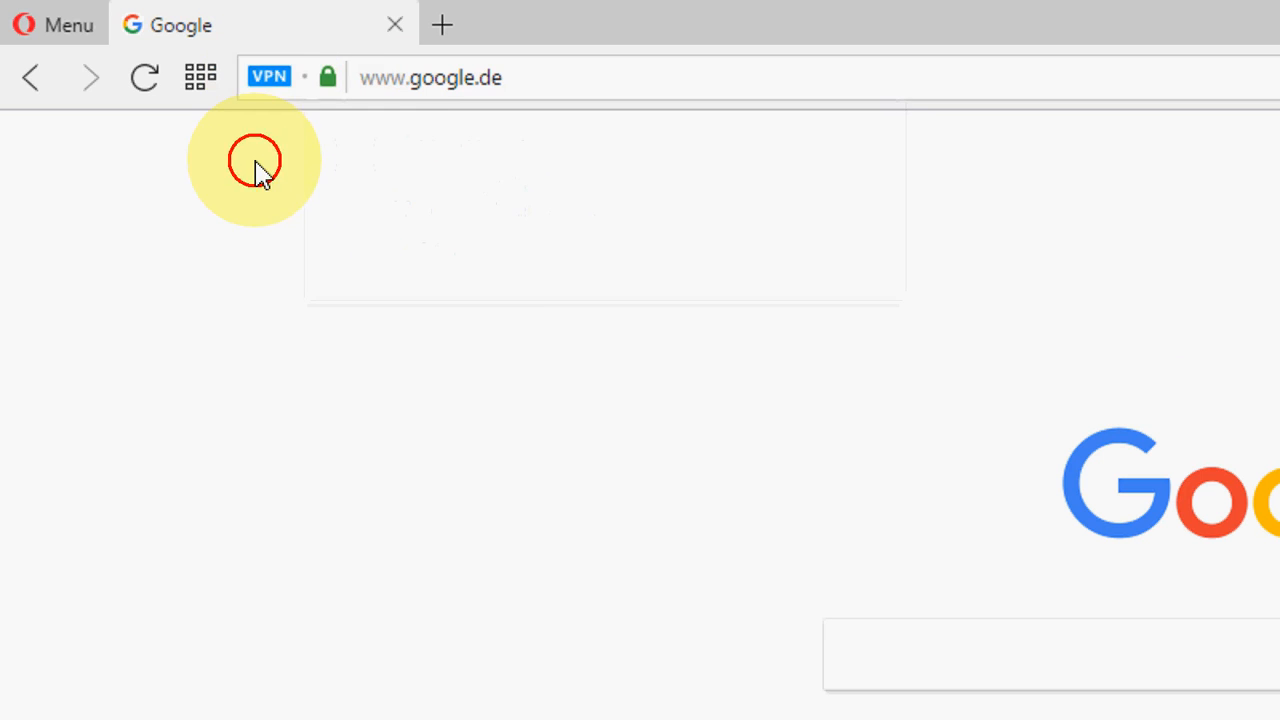
{"action": "left_click", "coordinate": [268, 77]}
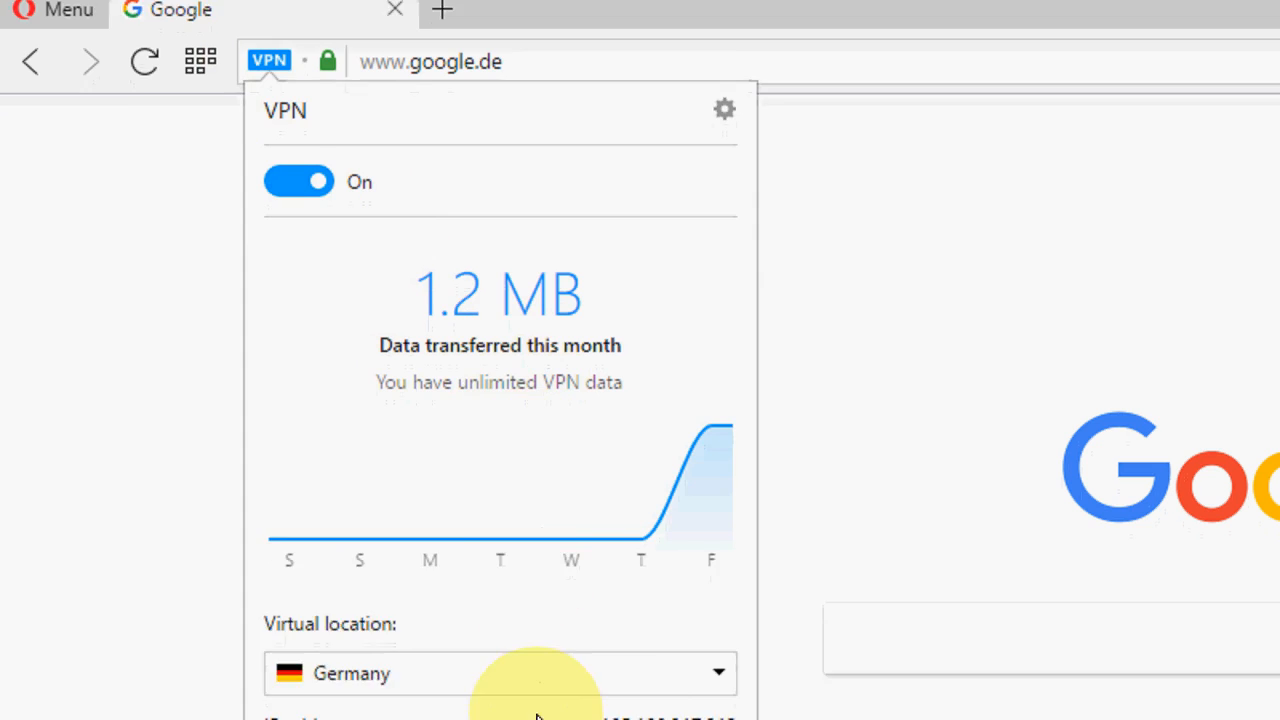
Pick Singapore instead of Germany as the virtual location from the VPN badge panel.
{"action": "left_click", "coordinate": [499, 673]}
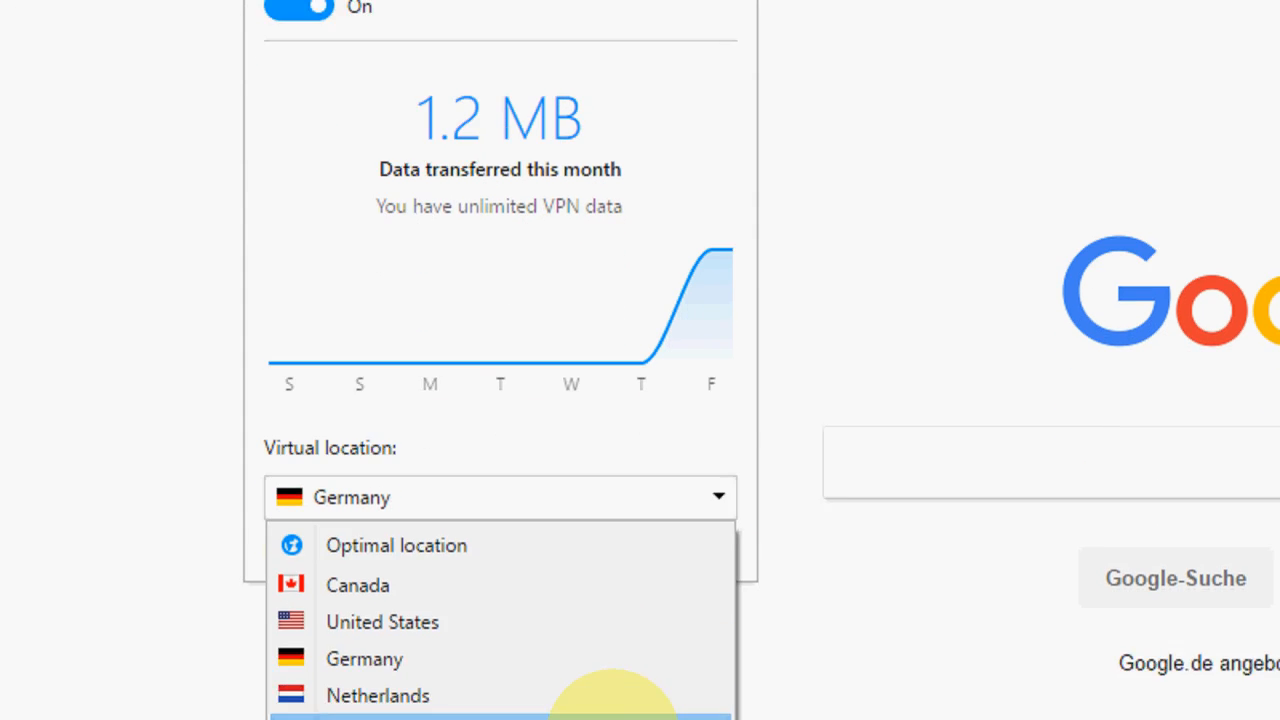
{"action": "left_click", "coordinate": [378, 695]}
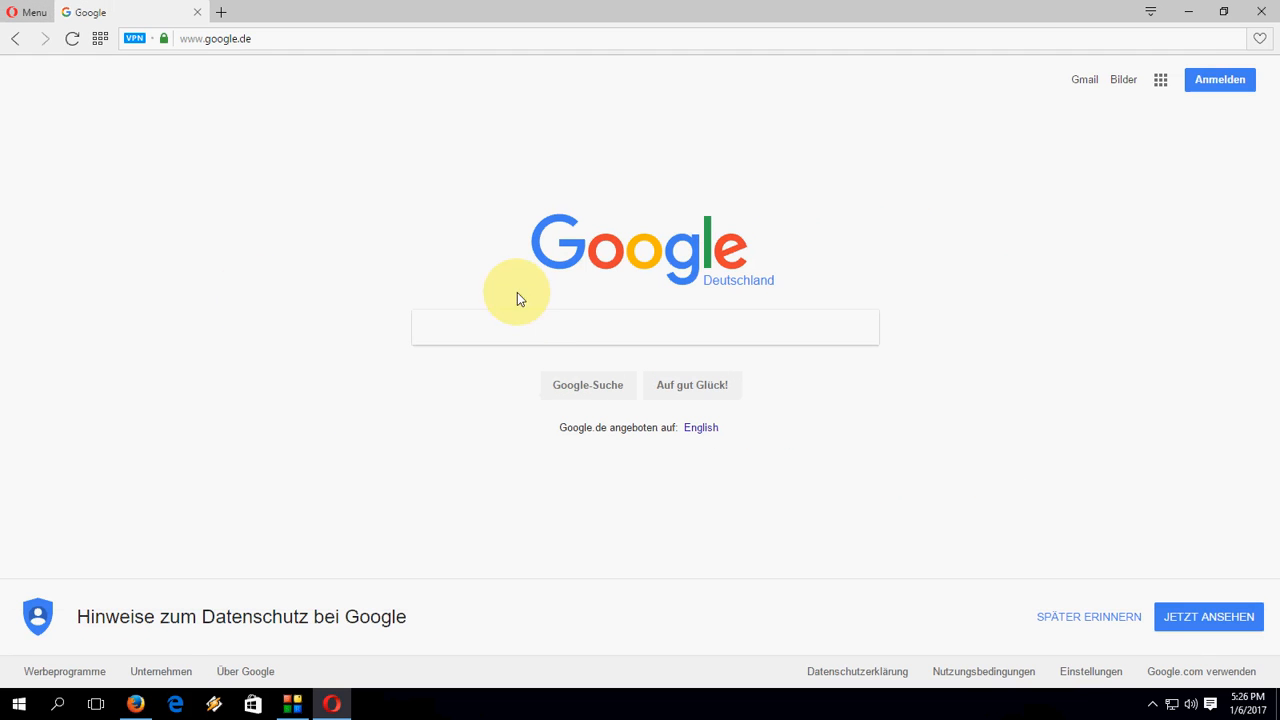
{"action": "left_click", "coordinate": [645, 327]}
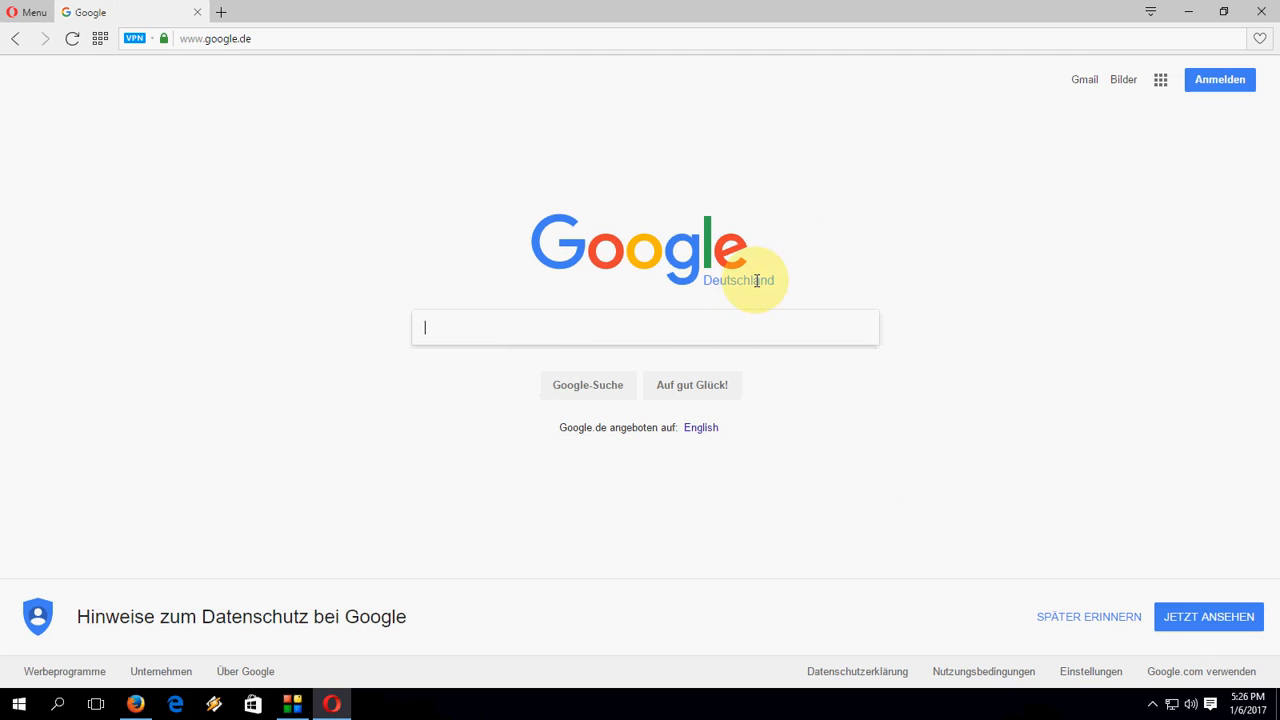
{"action": "left_click", "coordinate": [134, 38]}
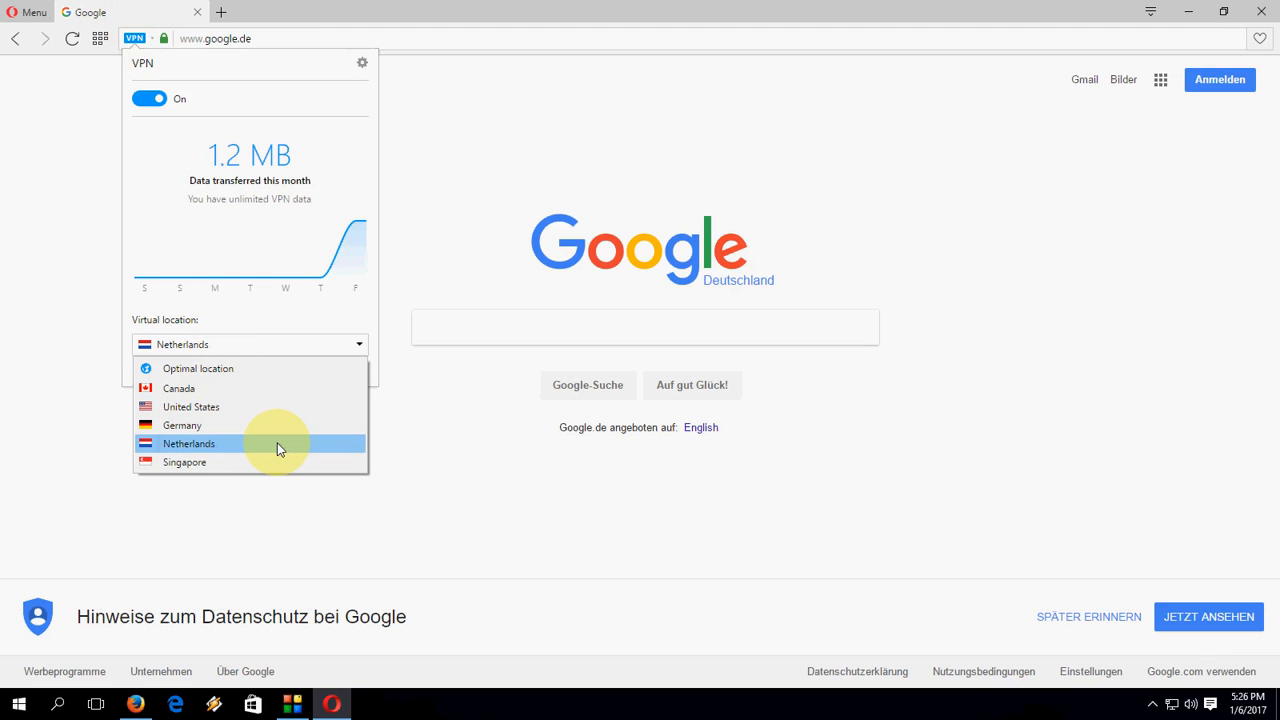
{"action": "left_click", "coordinate": [184, 462]}
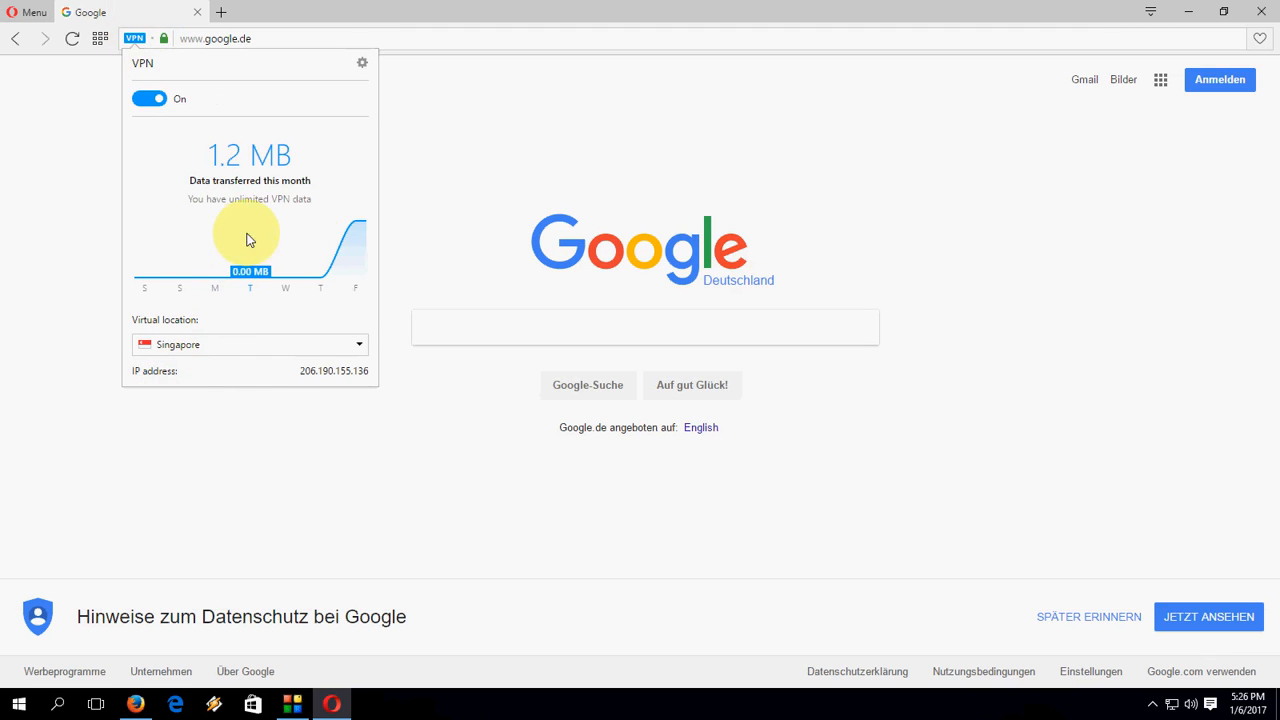
{"action": "left_click", "coordinate": [137, 38]}
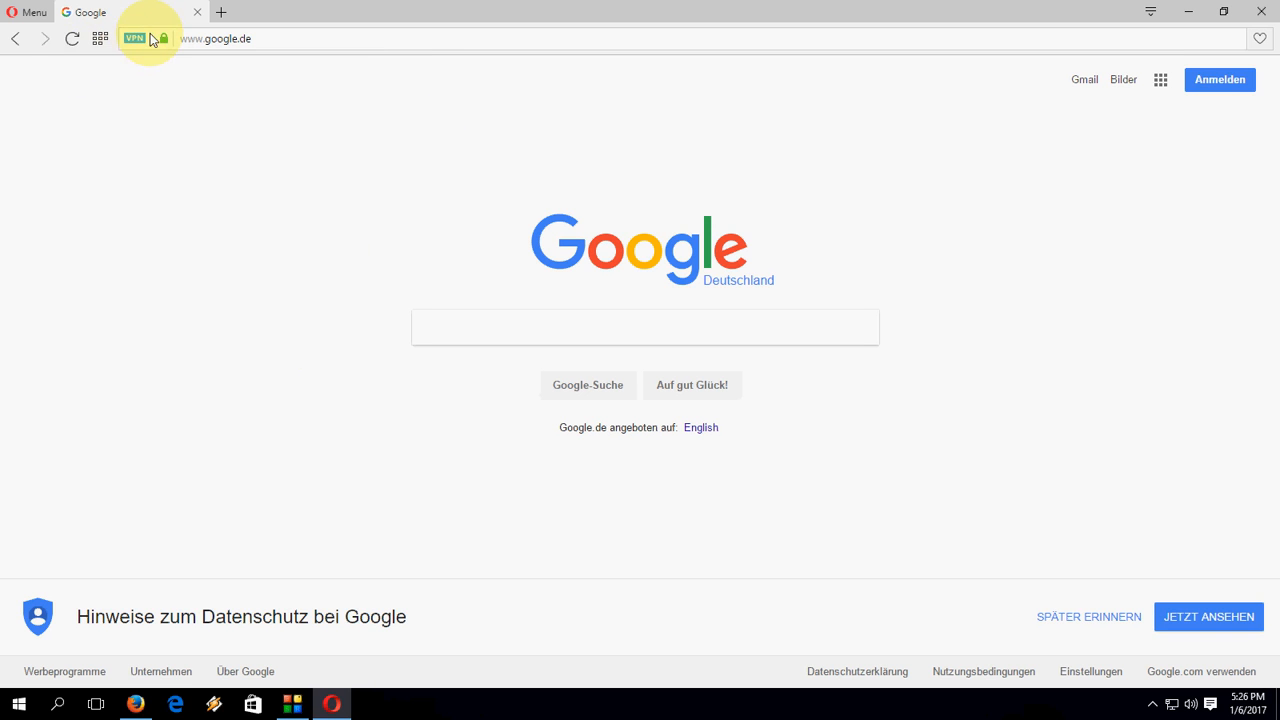
{"action": "left_click", "coordinate": [135, 38]}
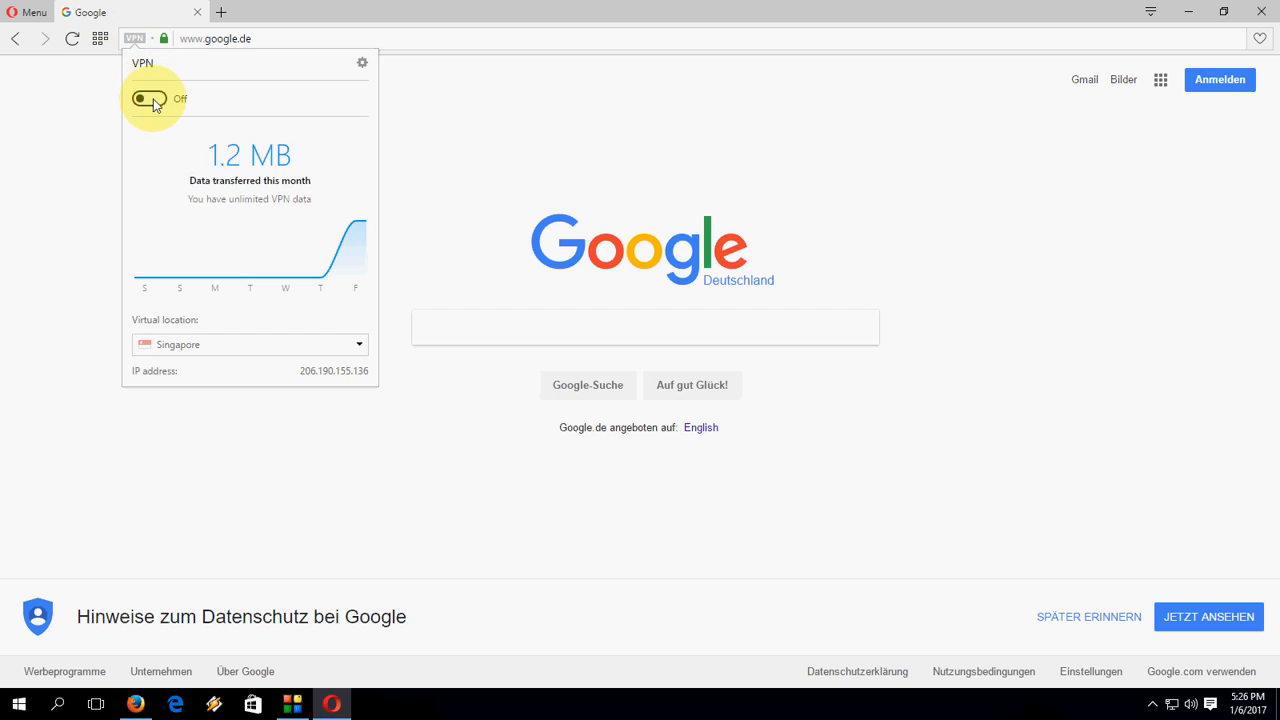
{"action": "left_click", "coordinate": [148, 98]}
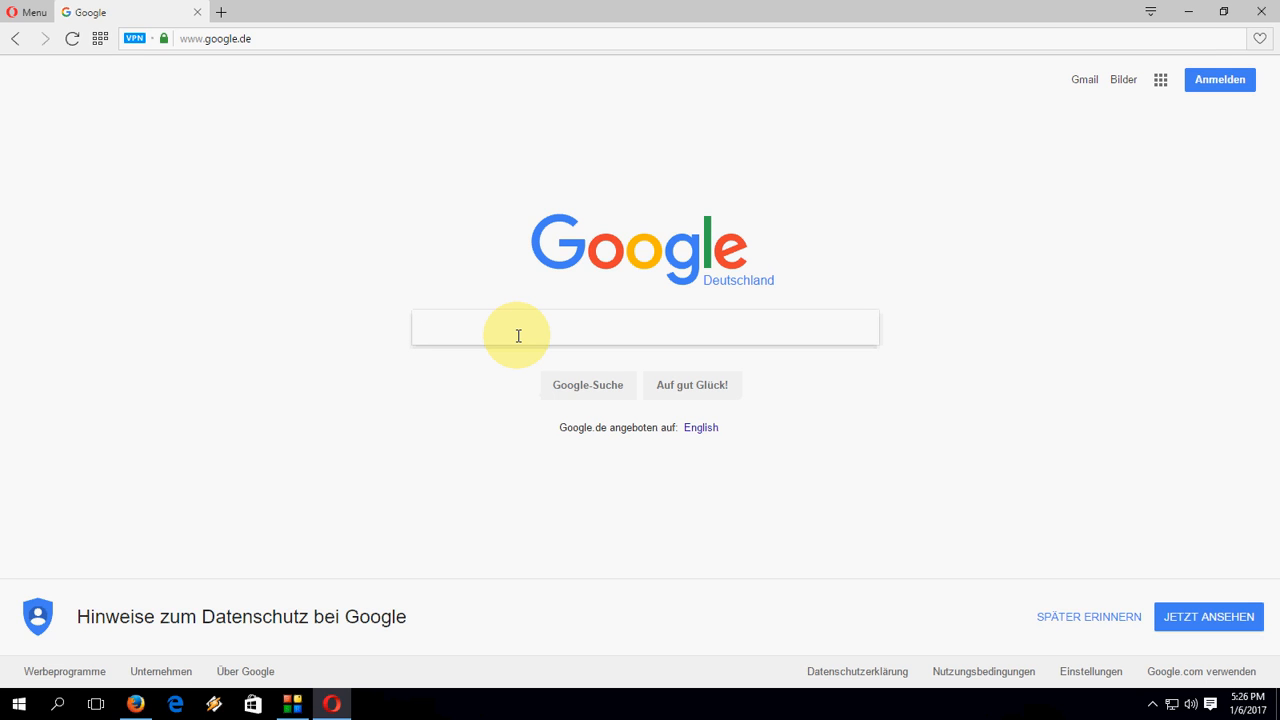
{"action": "mouse_move", "coordinate": [335, 217]}
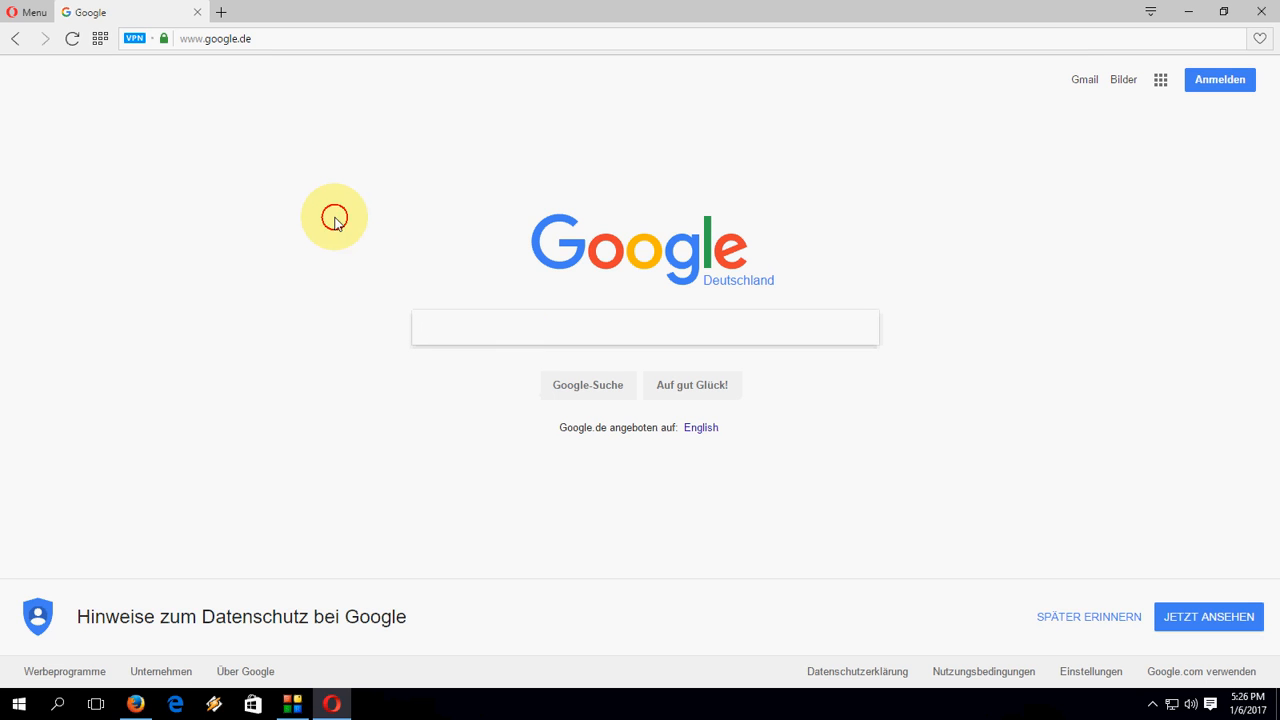